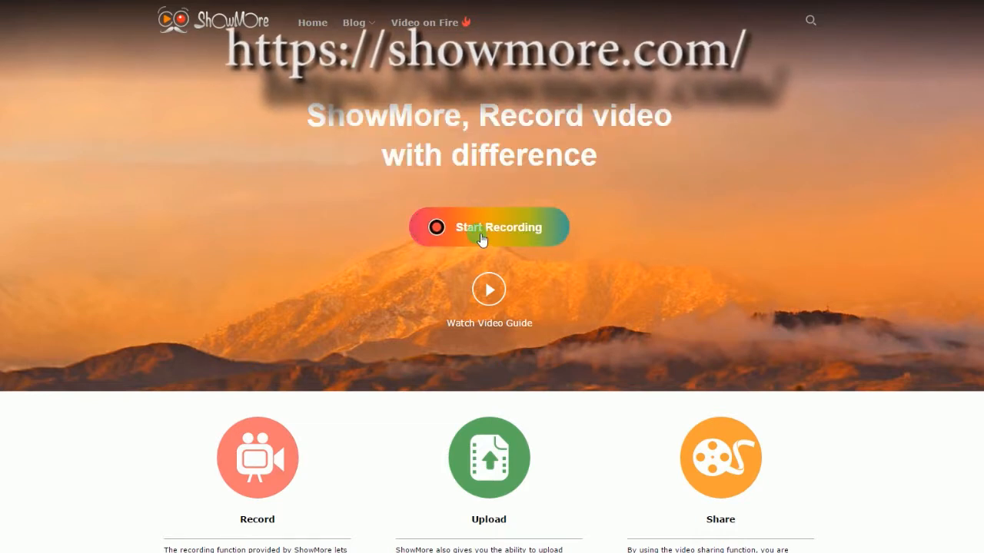
# Start the recorder from showmore.com and let Chrome launch the application.
pyautogui.click(489, 227)
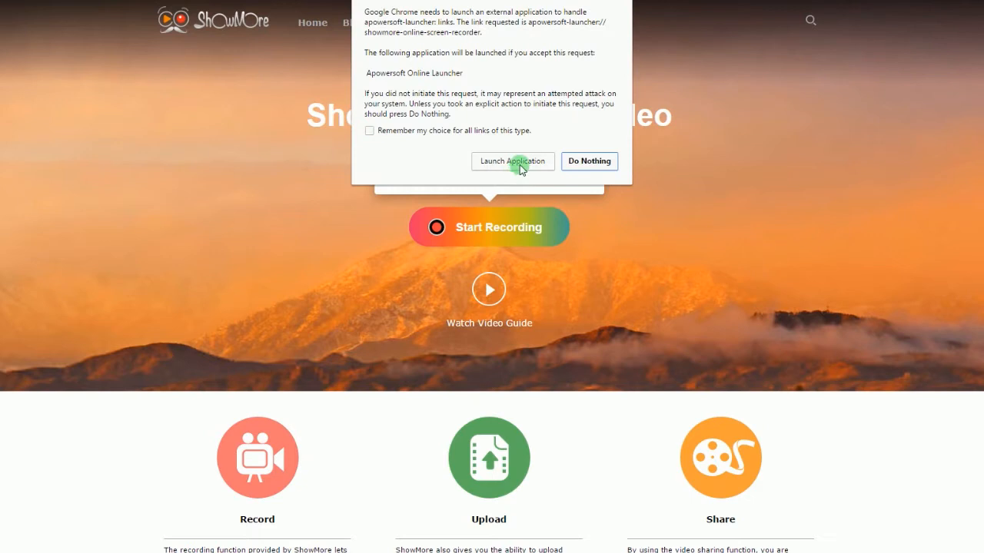
pyautogui.click(512, 161)
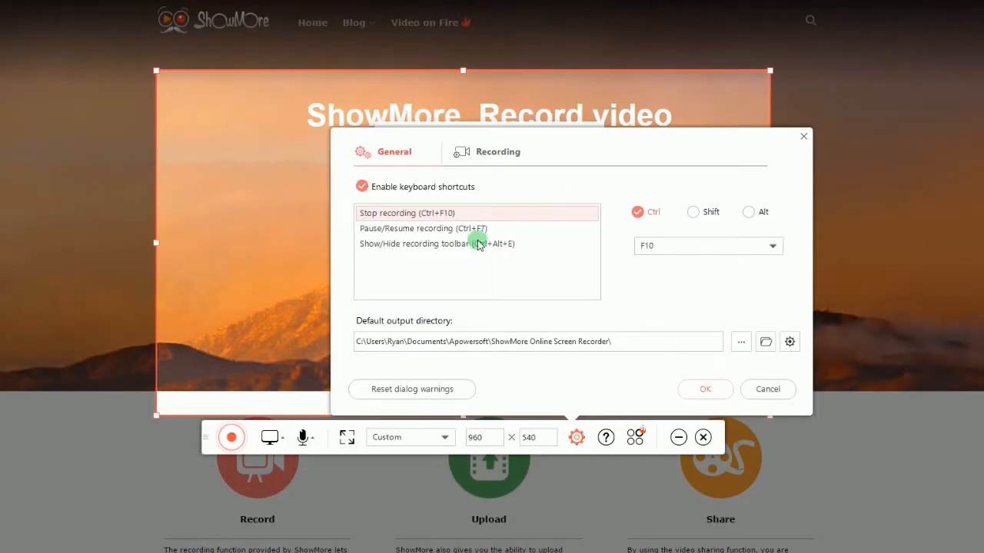
pyautogui.moveTo(481, 203)
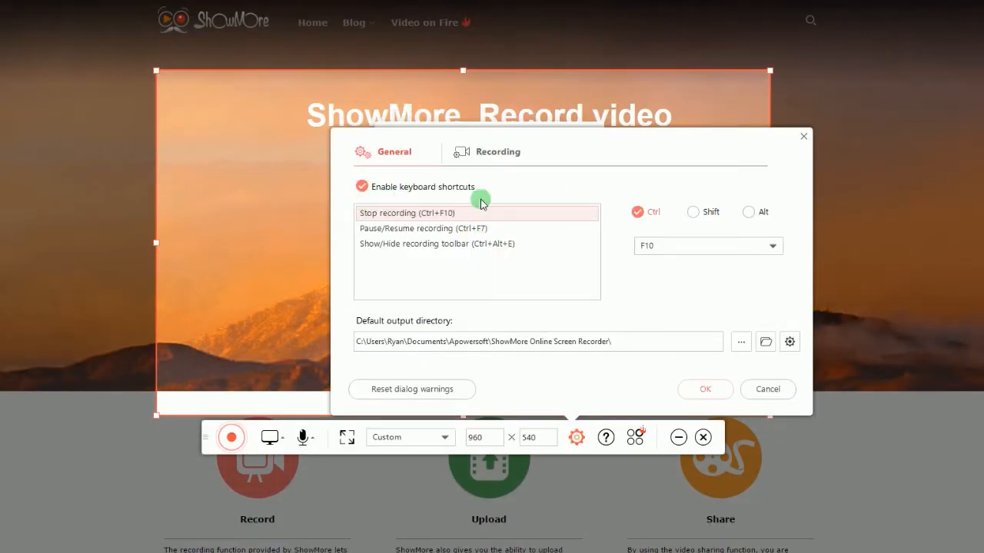
pyautogui.moveTo(365, 329)
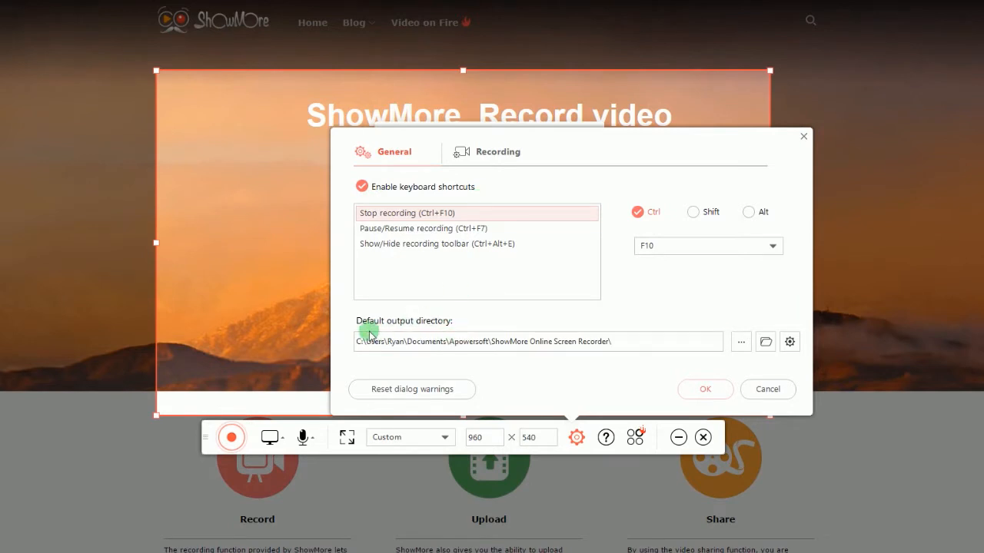
# Keep MP4 output, Show hot spot mouse style and Standard audio, apply, and keep the hotkeys.
pyautogui.click(497, 152)
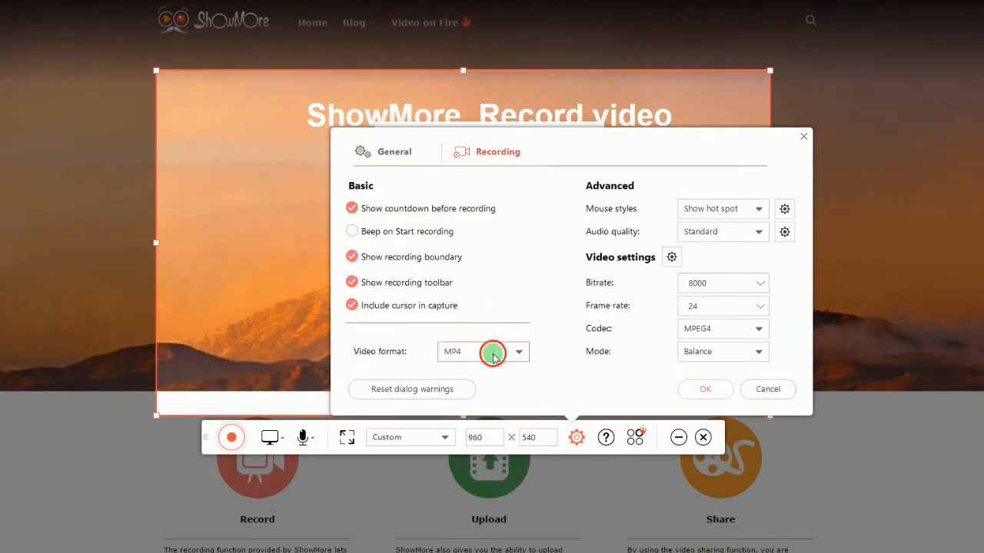
pyautogui.click(721, 209)
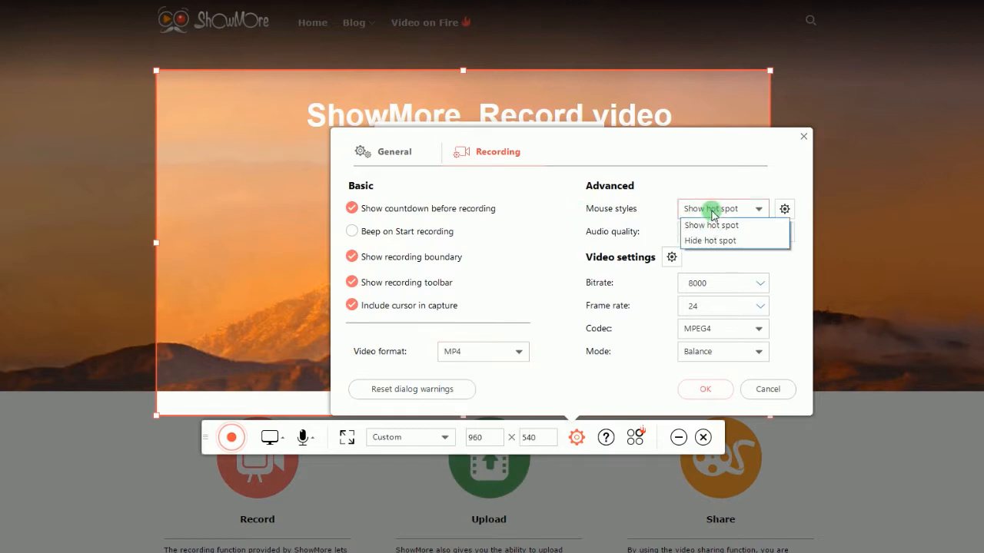
pyautogui.click(721, 231)
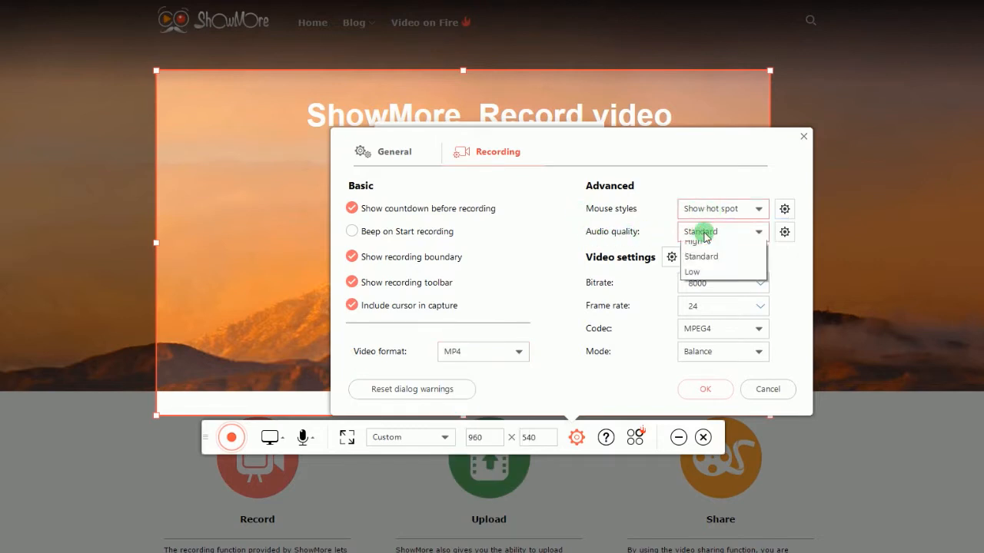
pyautogui.click(701, 255)
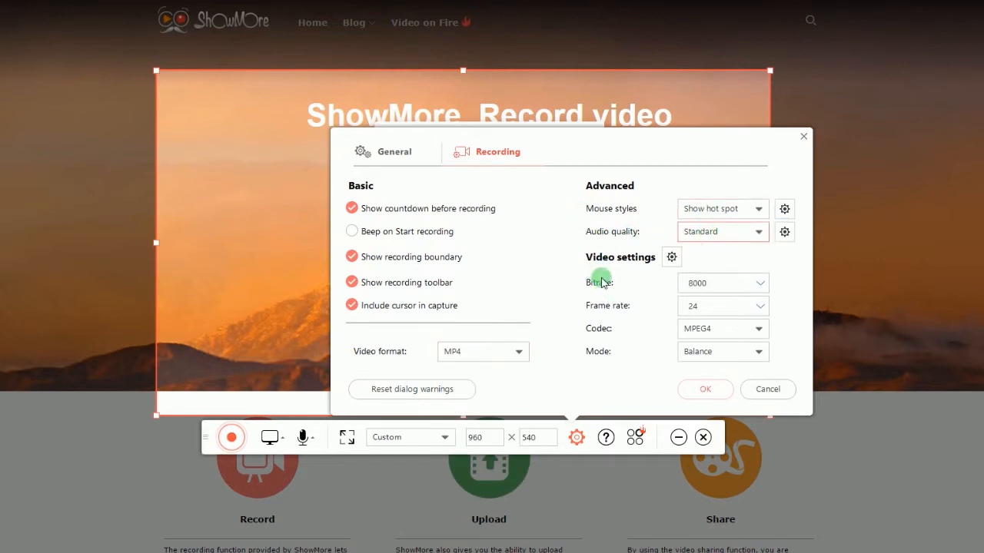
pyautogui.click(704, 389)
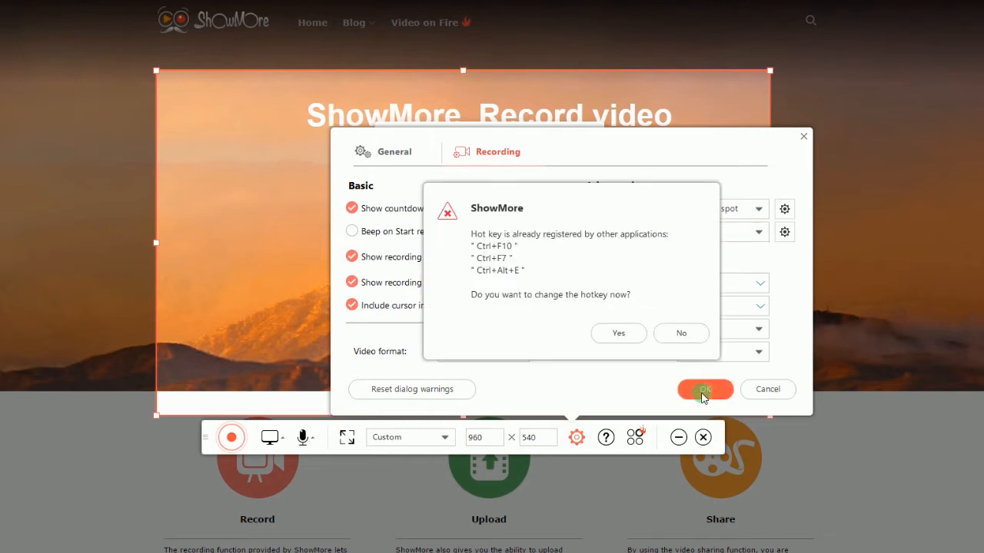
pyautogui.click(704, 390)
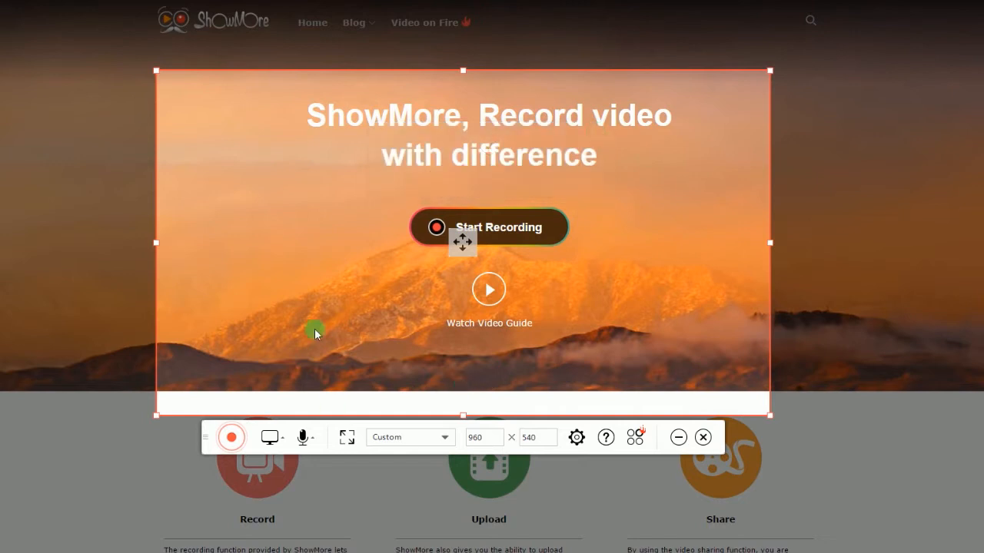
# Set the audio source to System sound and microphone.
pyautogui.click(315, 437)
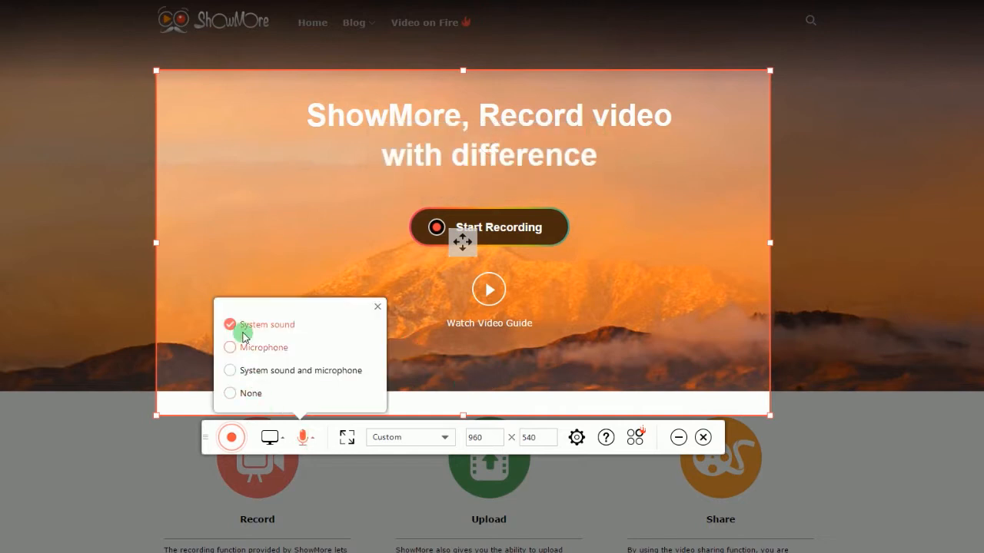
pyautogui.click(229, 370)
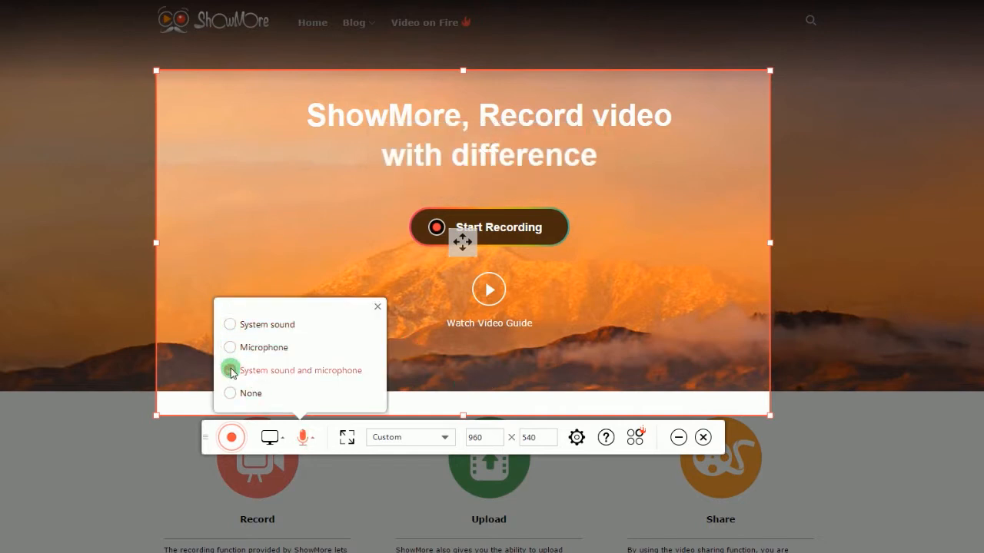
pyautogui.click(231, 370)
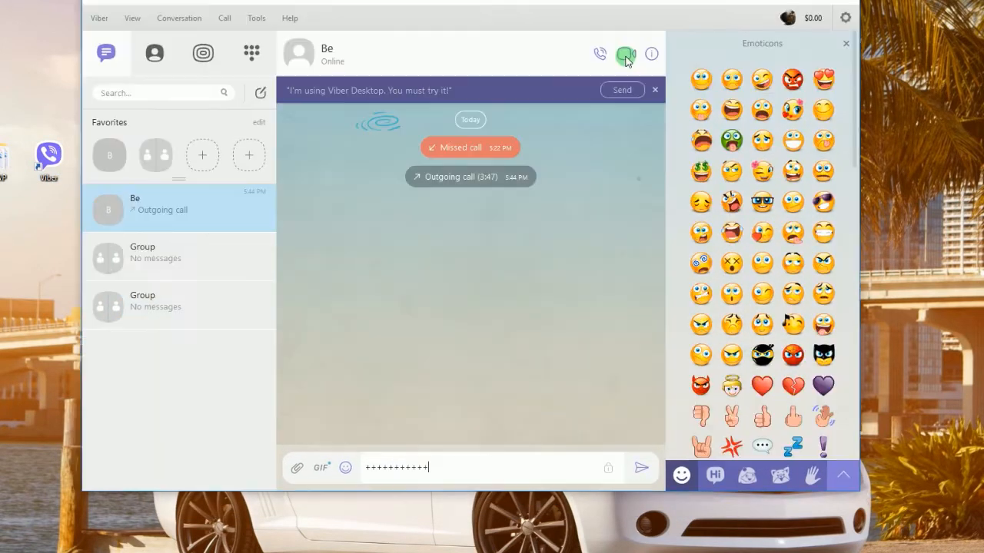
pyautogui.moveTo(625, 53)
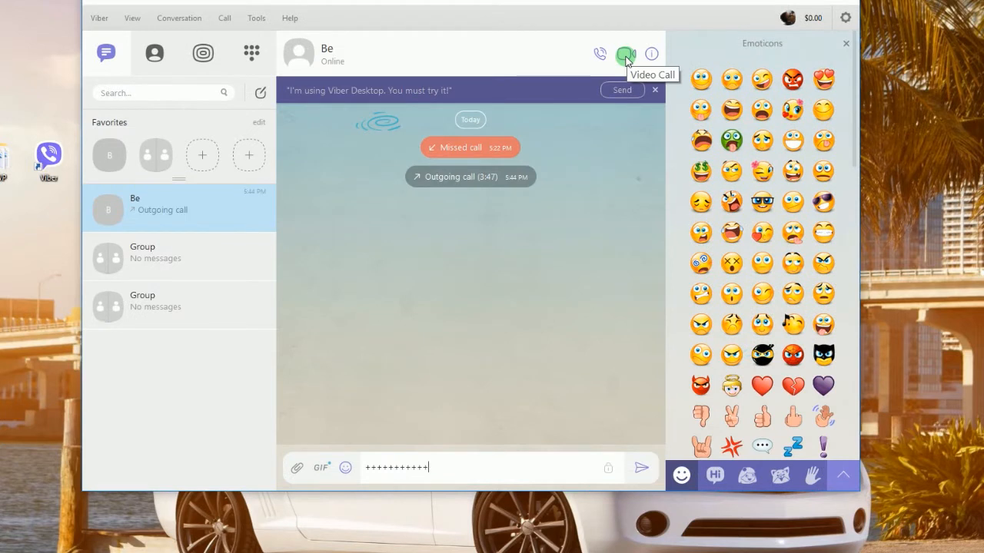
# Start a Viber video call with the contact from the conversation header.
pyautogui.click(626, 52)
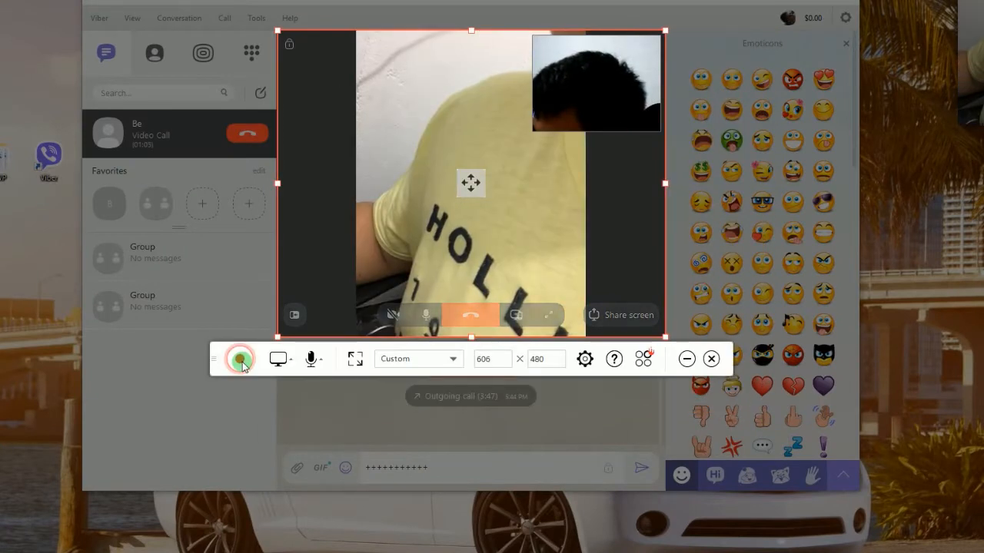
# Record about 24 seconds of the Viber call area, then stop the recording.
pyautogui.click(241, 359)
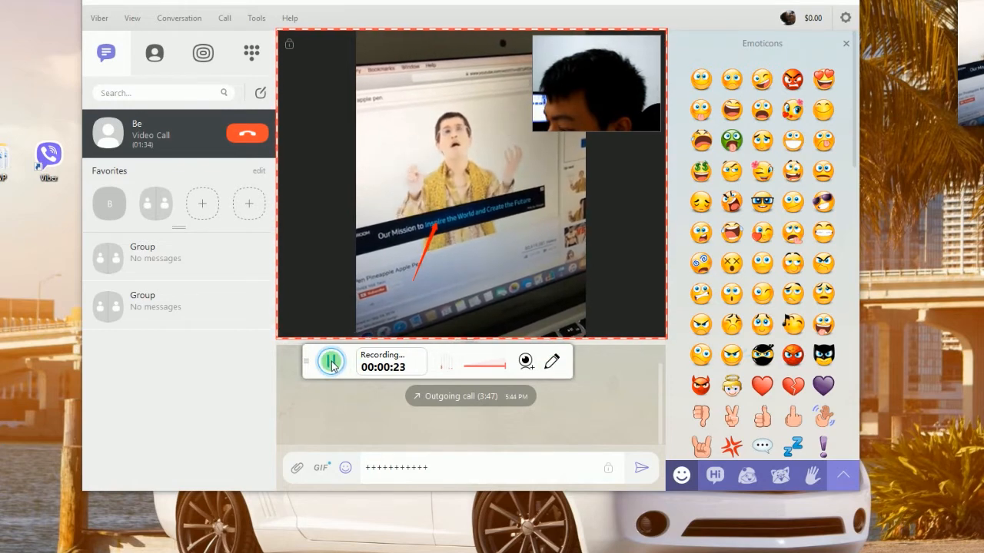
pyautogui.click(331, 361)
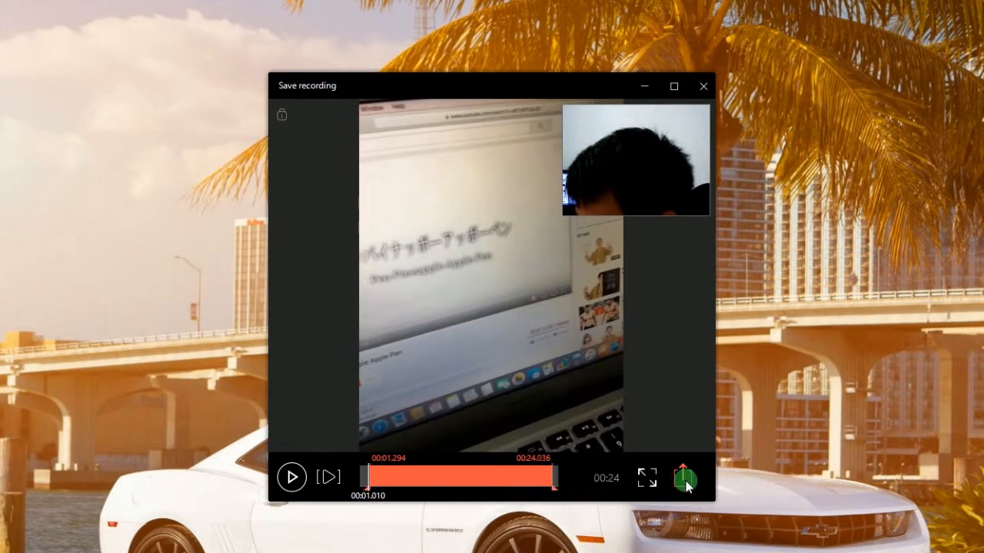
# Save the recording as a video file in MP4 format named file 01 in Documents.
pyautogui.click(682, 479)
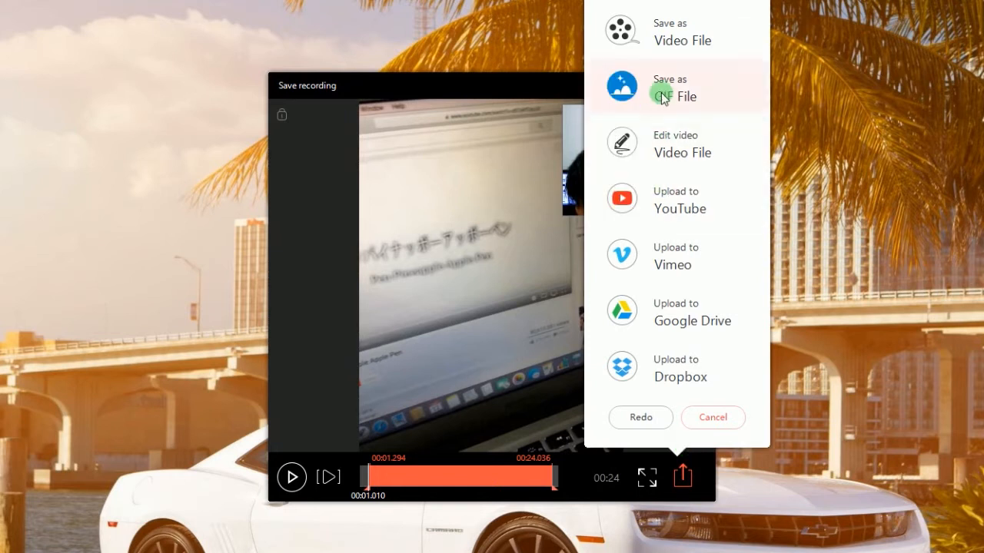
pyautogui.click(670, 85)
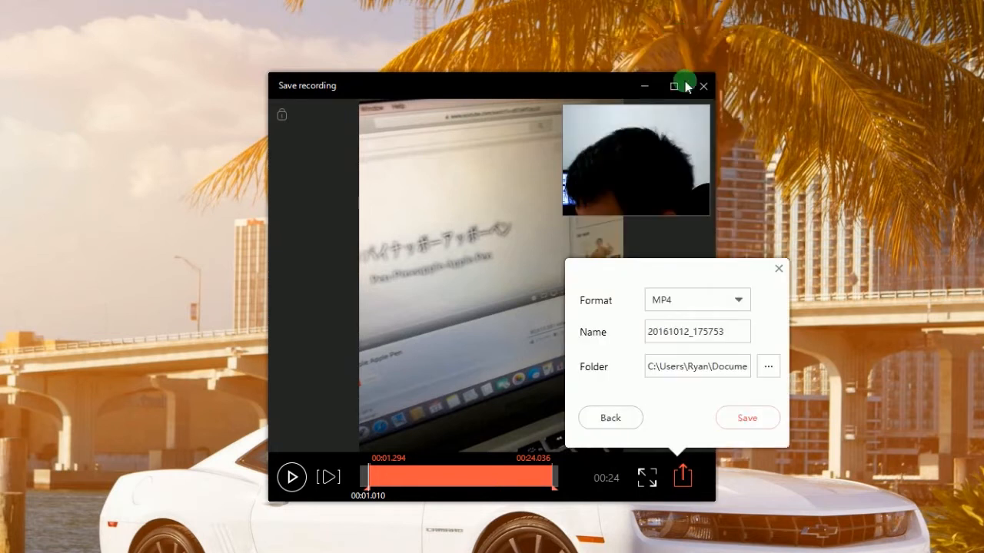
pyautogui.click(698, 300)
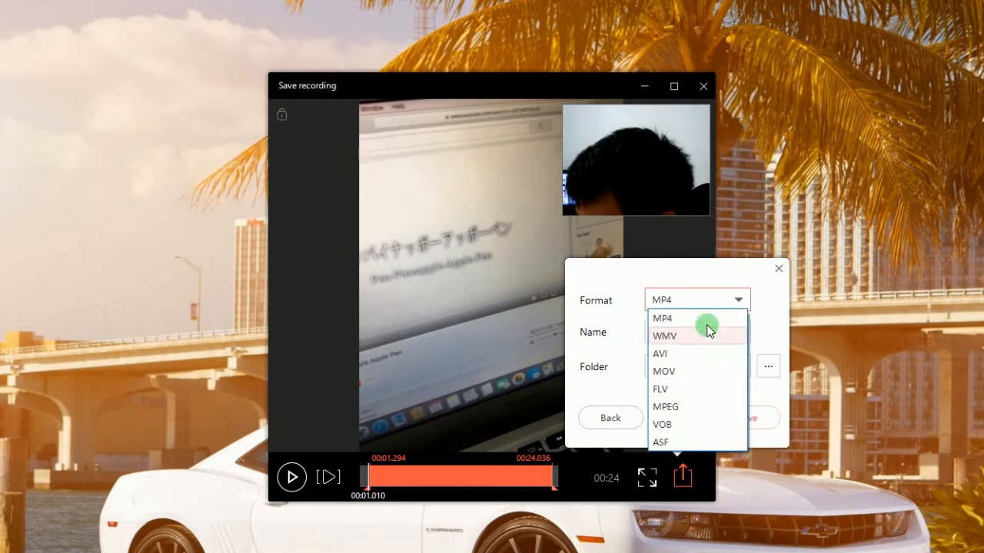
pyautogui.click(661, 317)
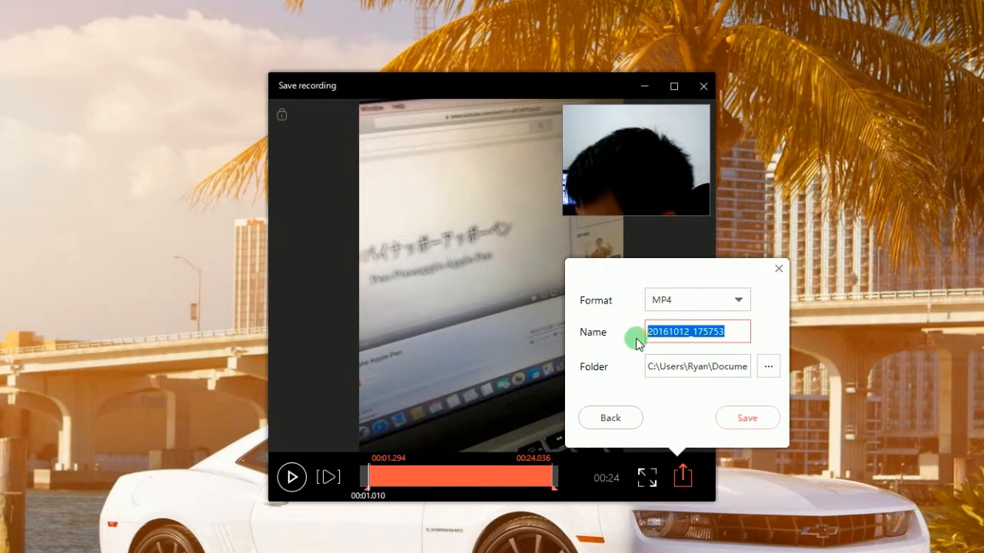
pyautogui.write('file 01')
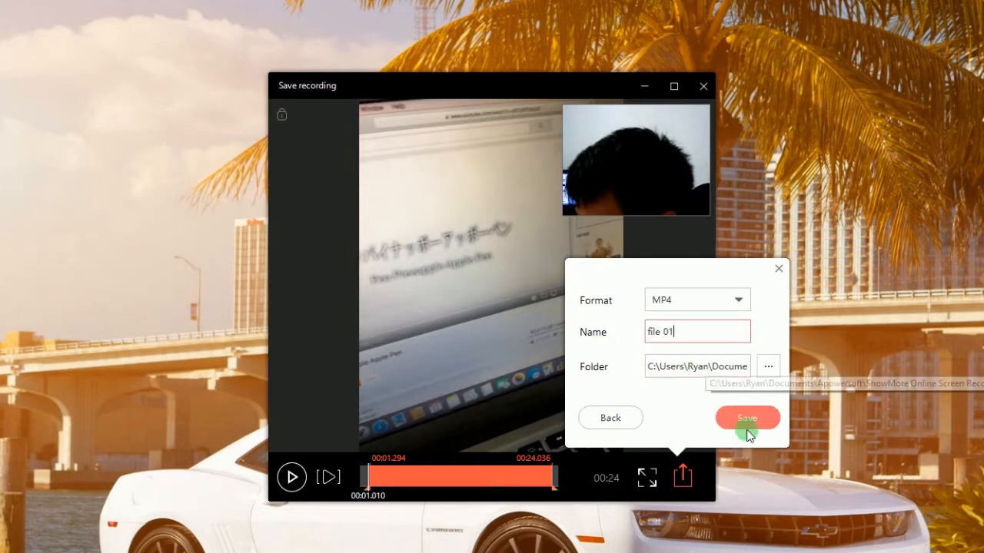
pyautogui.click(747, 418)
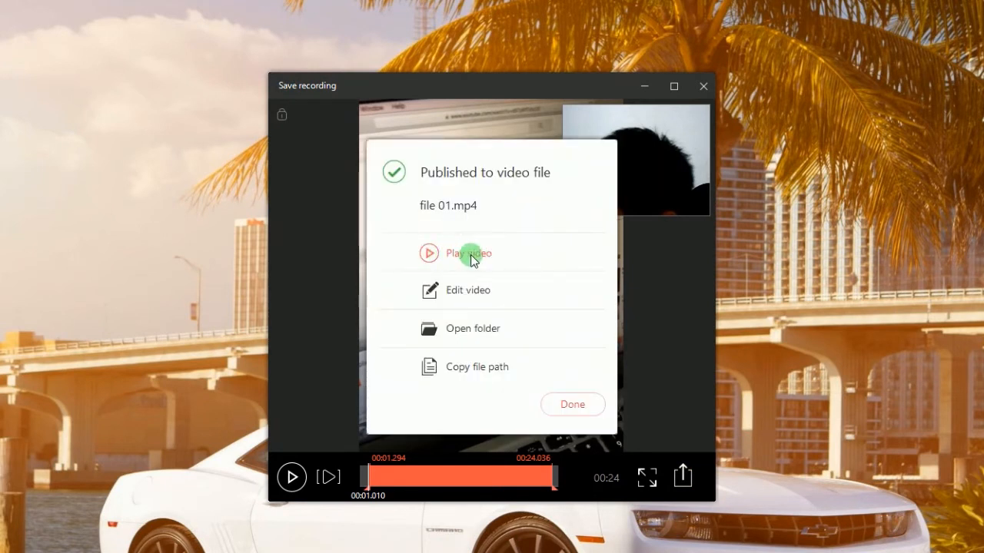
# Play back the published file 01.mp4 and close the Save recording window.
pyautogui.click(468, 252)
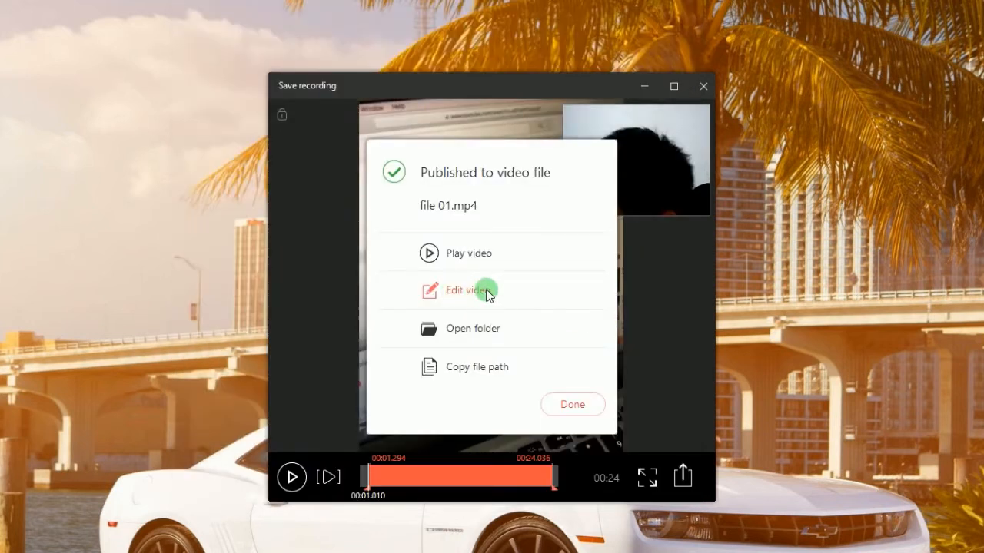
pyautogui.moveTo(438, 338)
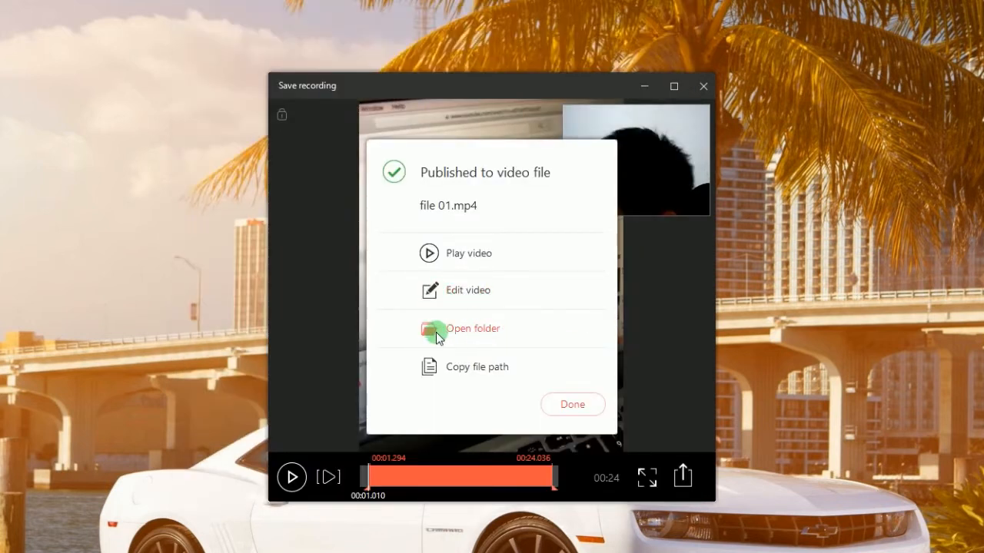
pyautogui.moveTo(438, 372)
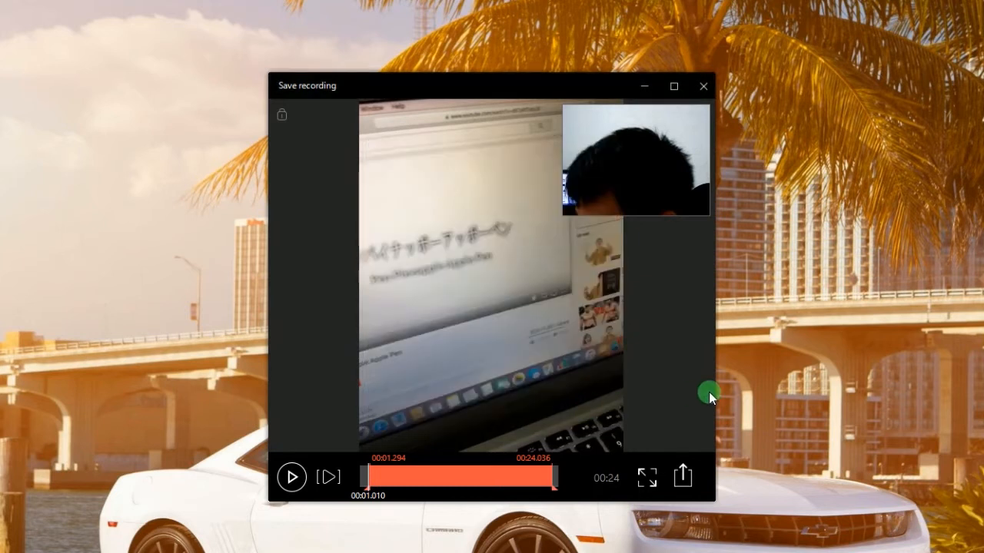
pyautogui.moveTo(713, 139)
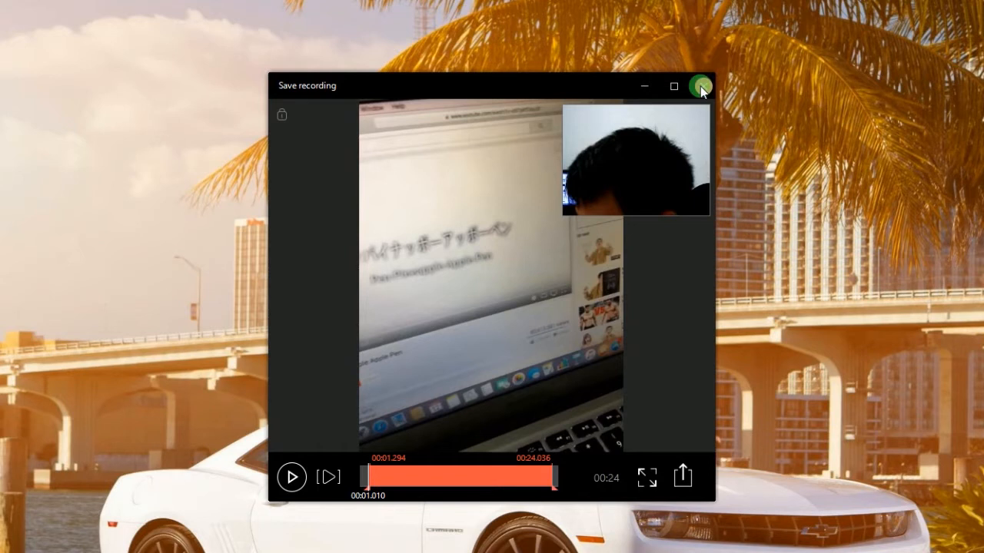
pyautogui.click(701, 86)
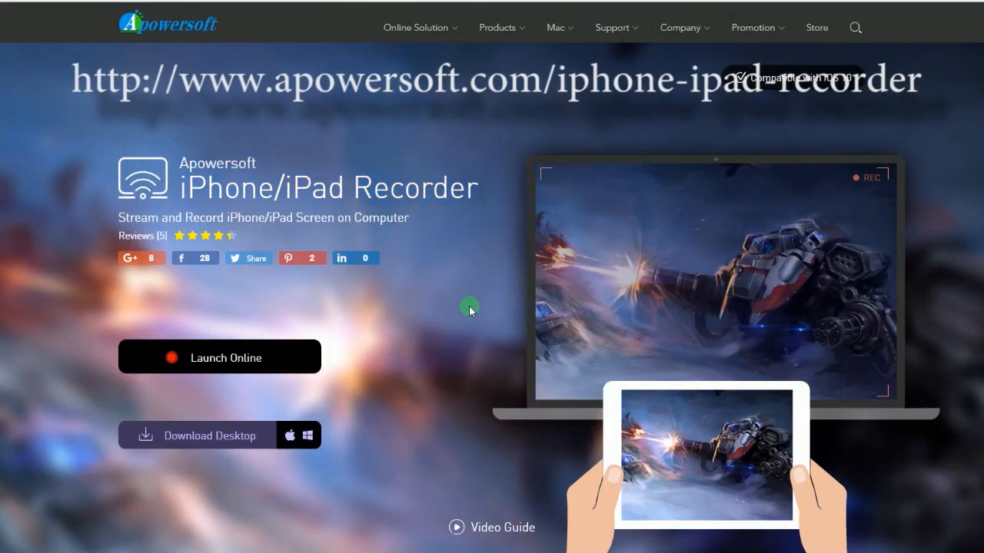
pyautogui.moveTo(236, 450)
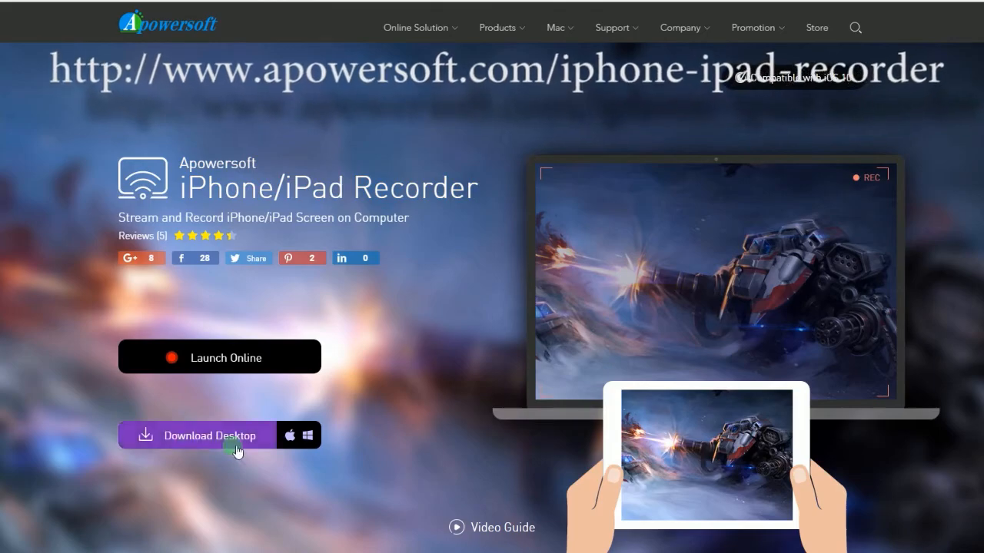
# Download the desktop version of Apowersoft iPhone/iPad Recorder.
pyautogui.click(223, 435)
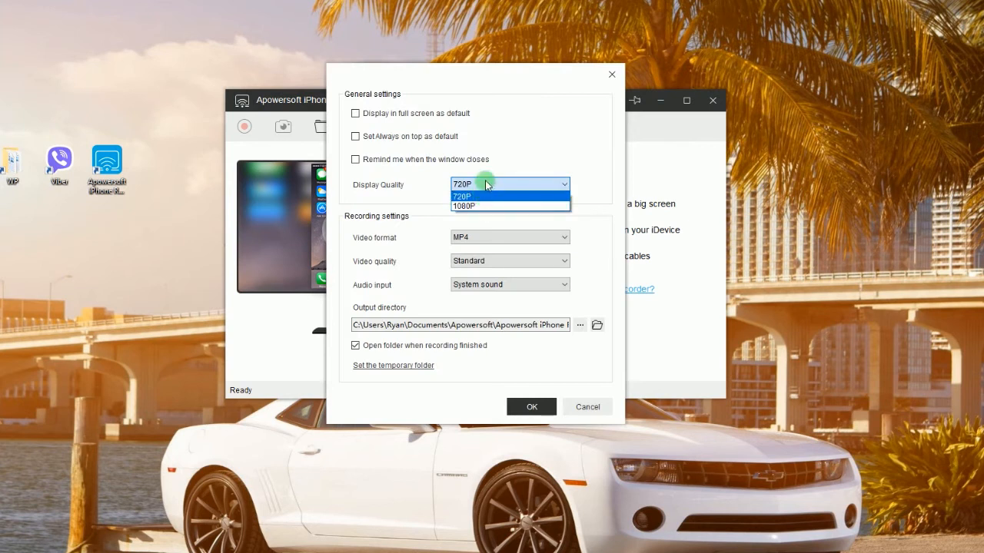
# Review the Display Quality (720P/1080P) and Video quality (High/Standard/Low) choices.
pyautogui.click(509, 237)
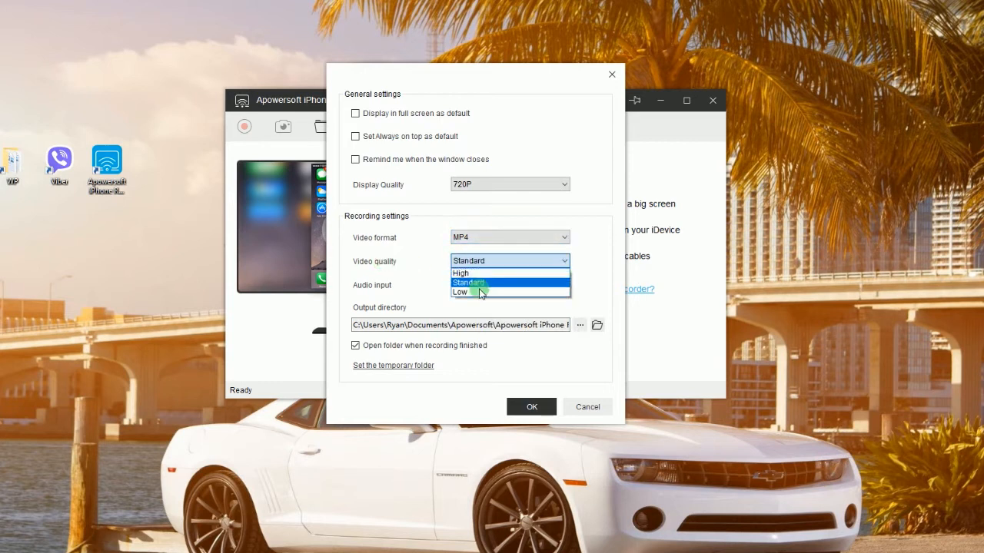
pyautogui.click(510, 284)
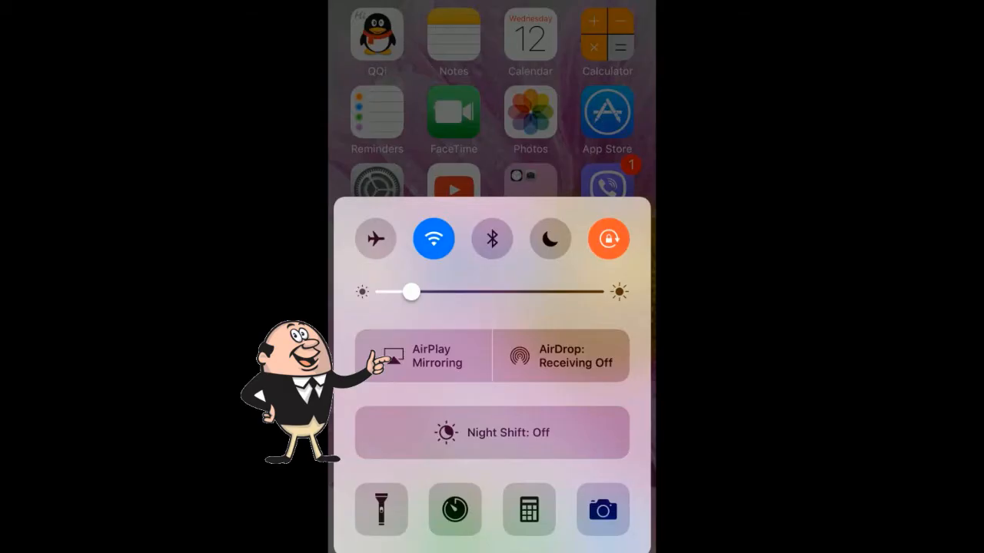
# AirPlay-mirror the iPhone screen to the Apowersoft receiver from Control Center.
pyautogui.click(422, 356)
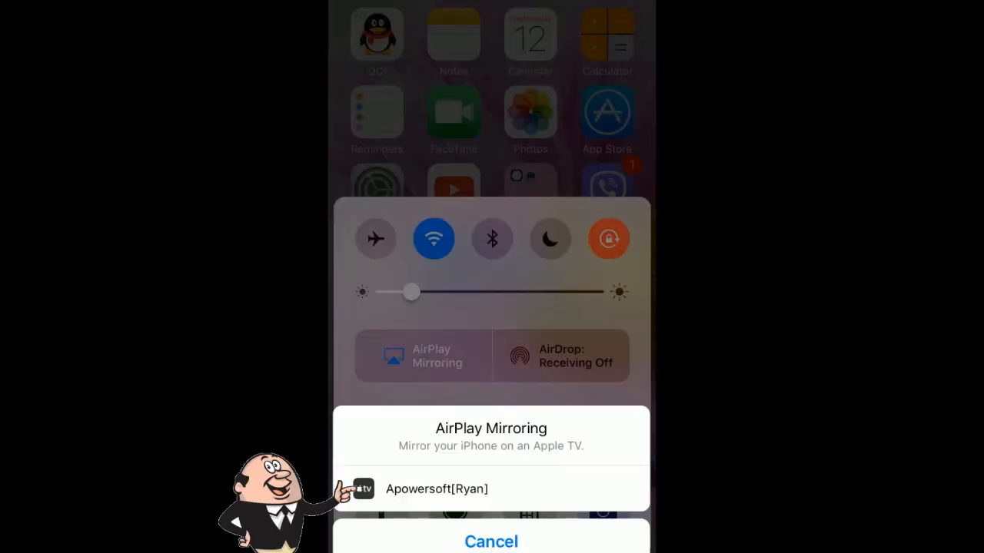
pyautogui.click(440, 488)
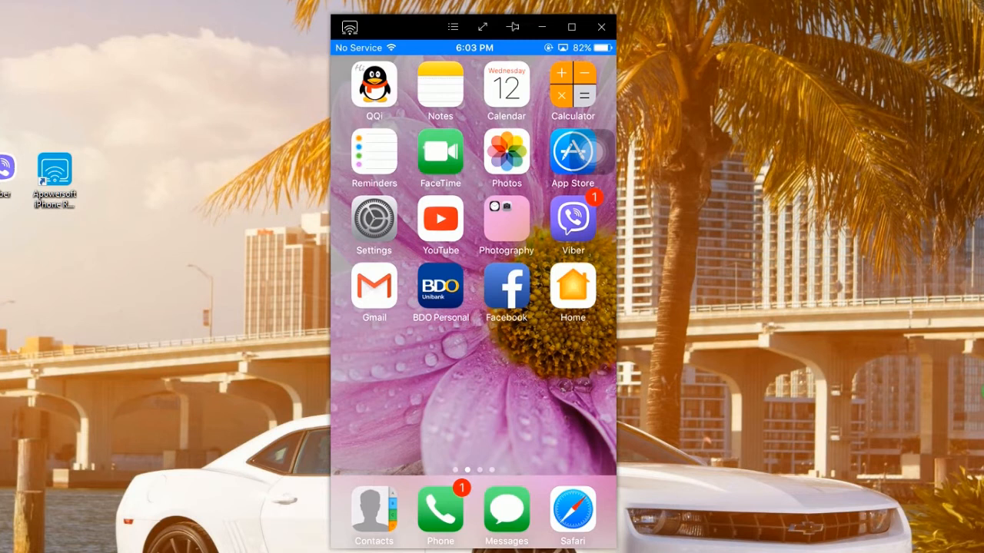
# Launch Viber on the mirrored iPhone and start a video call with the contact.
pyautogui.click(571, 222)
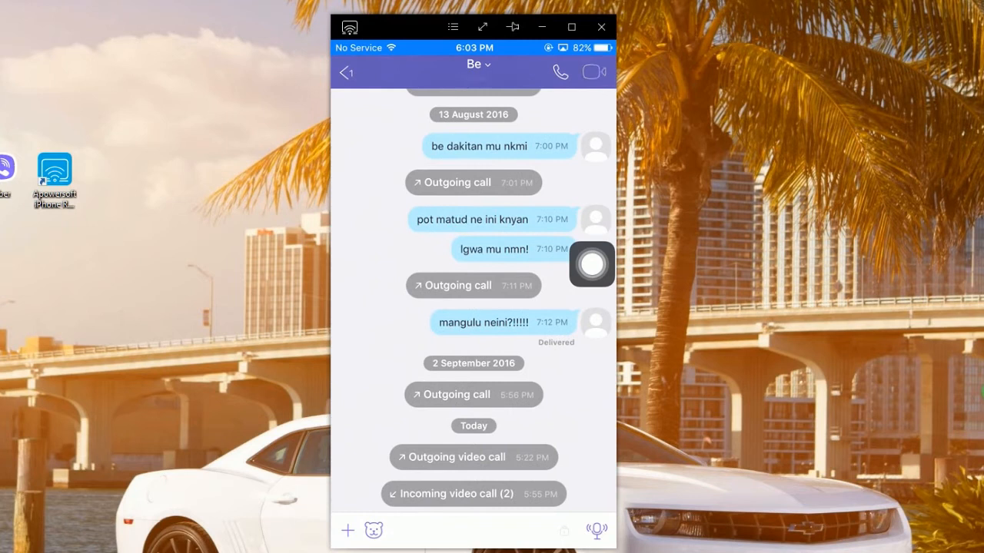
pyautogui.click(593, 72)
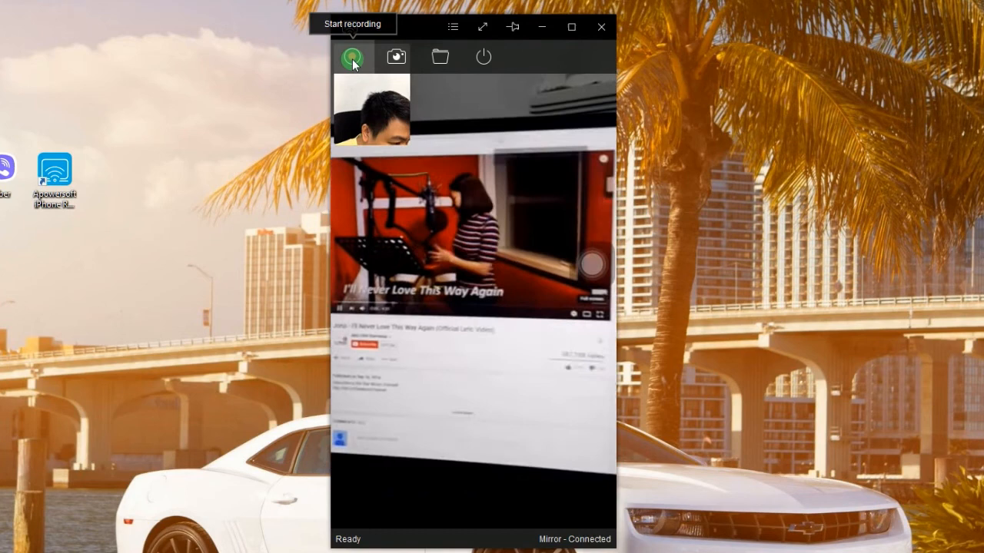
# Record about 22 seconds of the mirrored Viber call and stop to save it as MP4.
pyautogui.click(352, 58)
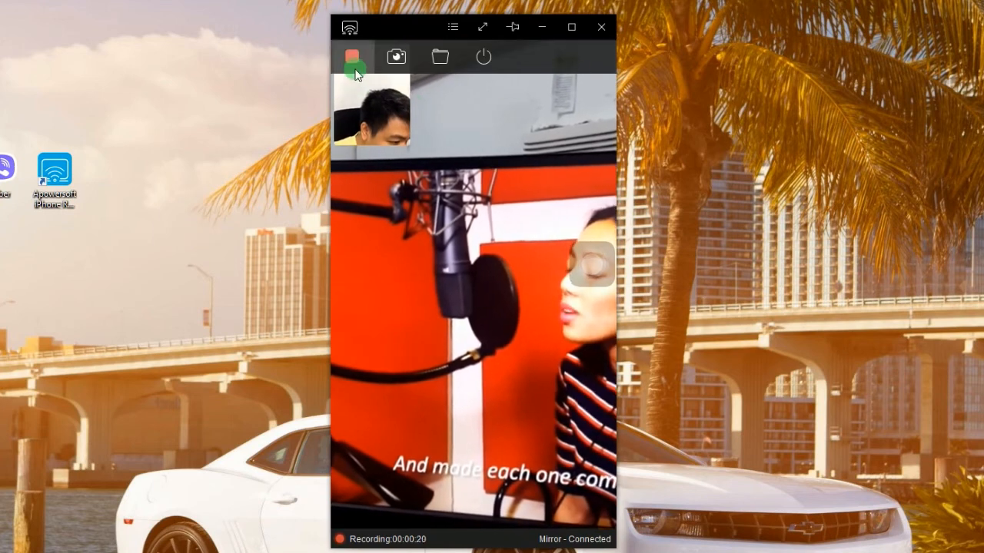
pyautogui.click(352, 57)
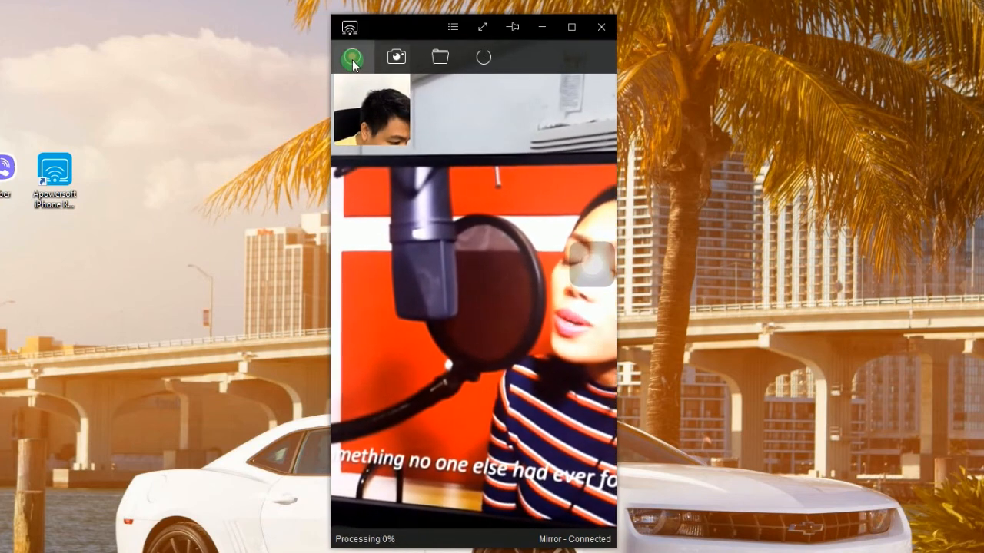
pyautogui.click(440, 55)
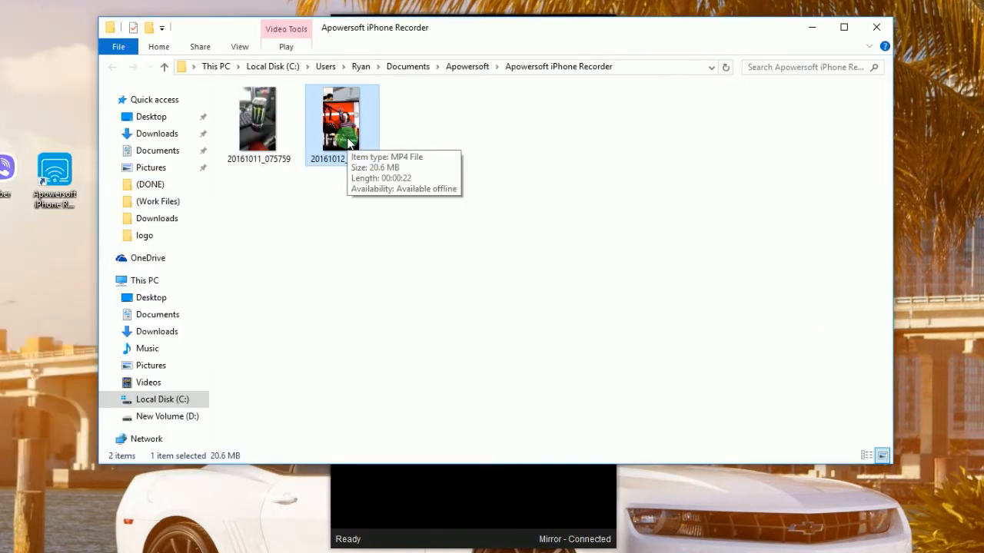
# Play the newest MP4 from the Apowersoft iPhone Recorder folder.
pyautogui.doubleClick(344, 123)
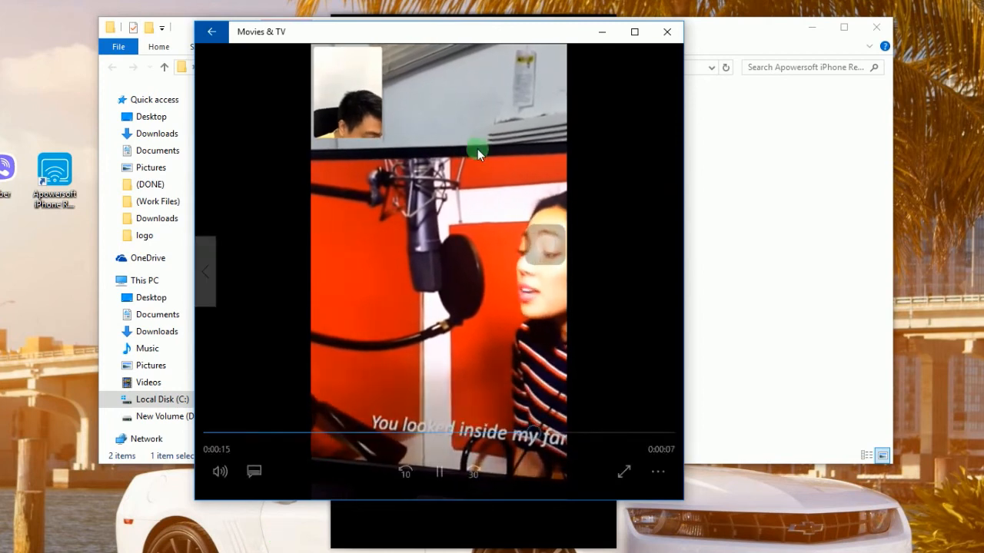
pyautogui.moveTo(667, 30)
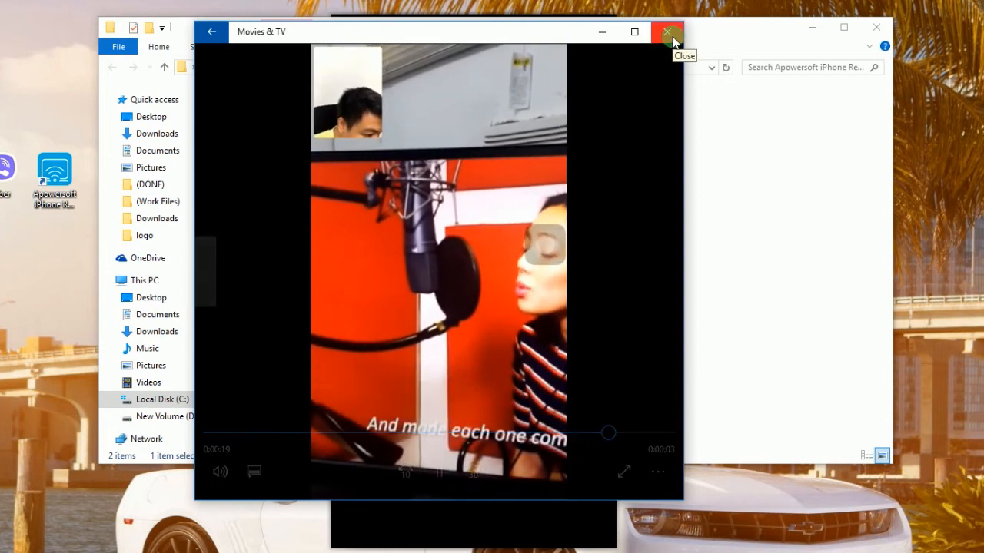
# Close the Movies & TV player after watching the recorded call.
pyautogui.click(667, 30)
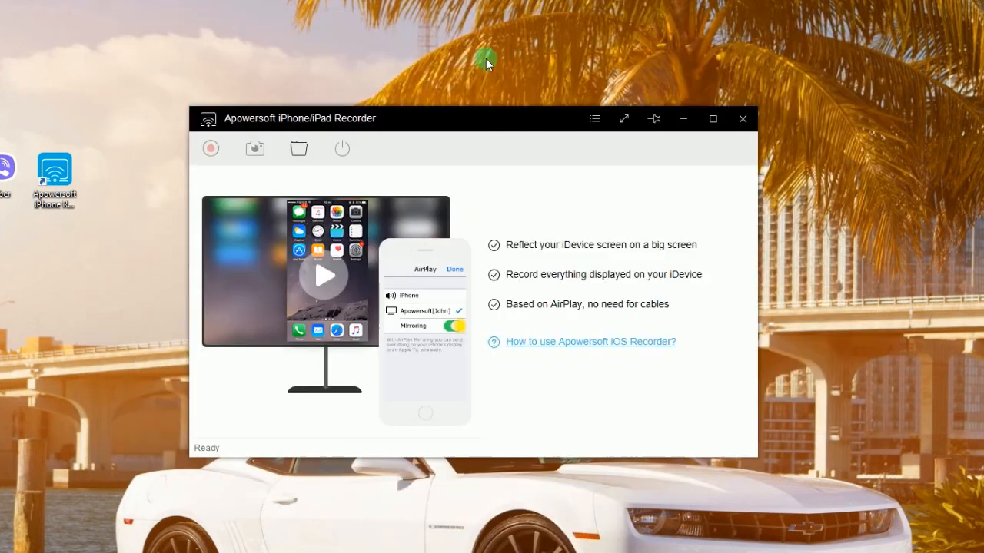